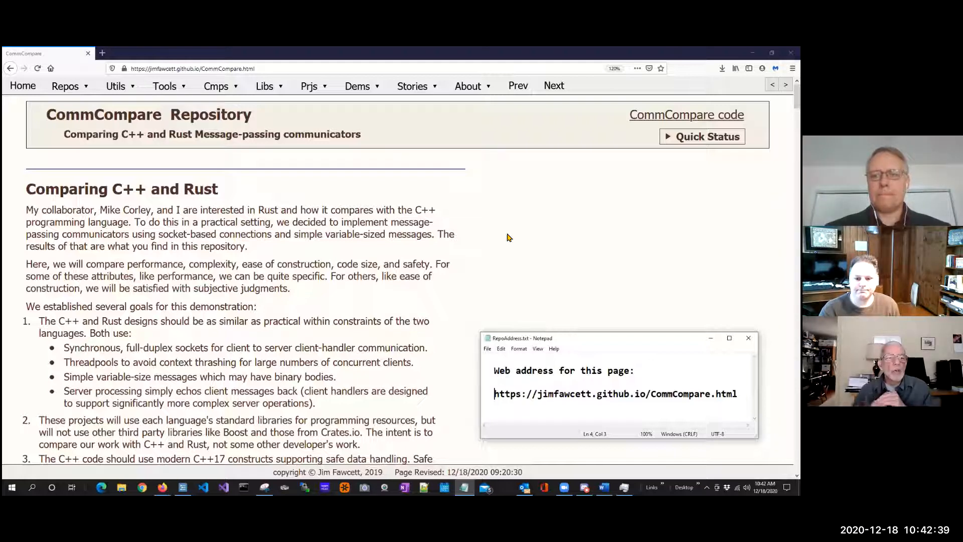
pyautogui.moveTo(504, 256)
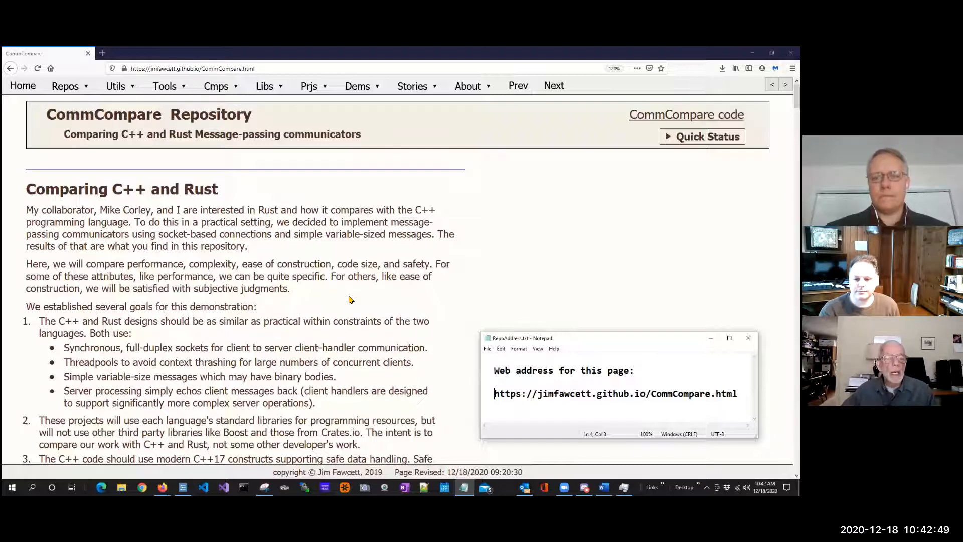
# Scroll the CommCompare page down until goals 1–5 are fully visible
pyautogui.scroll(-3)
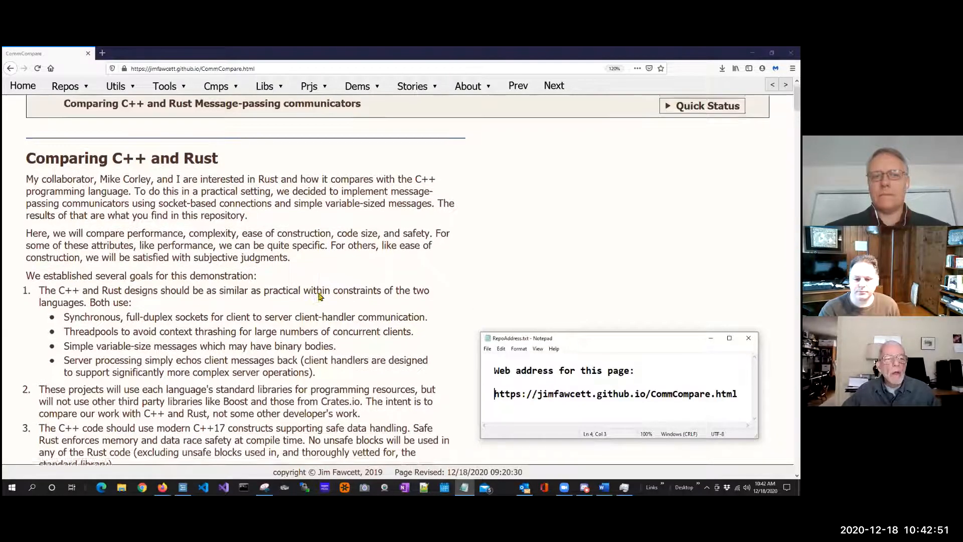
pyautogui.scroll(-3)
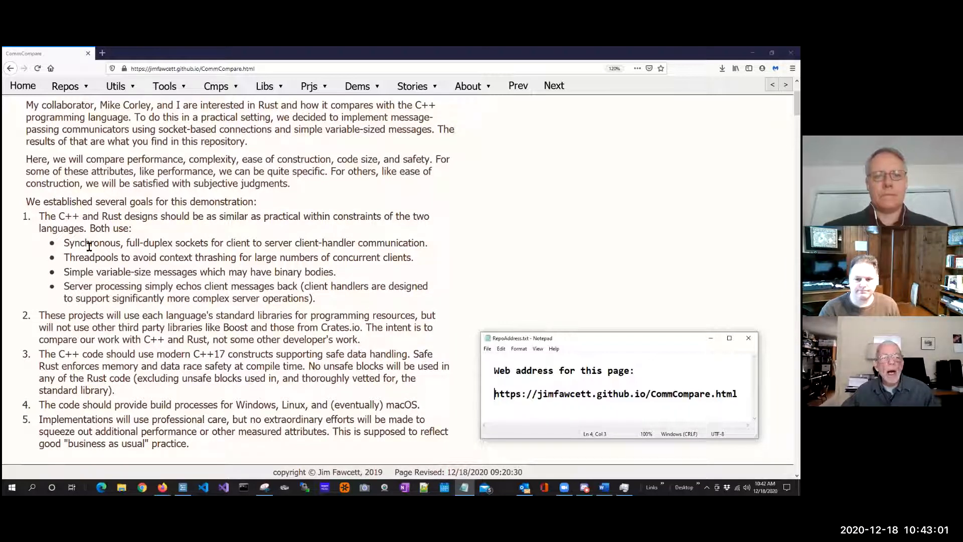
pyautogui.moveTo(469, 255)
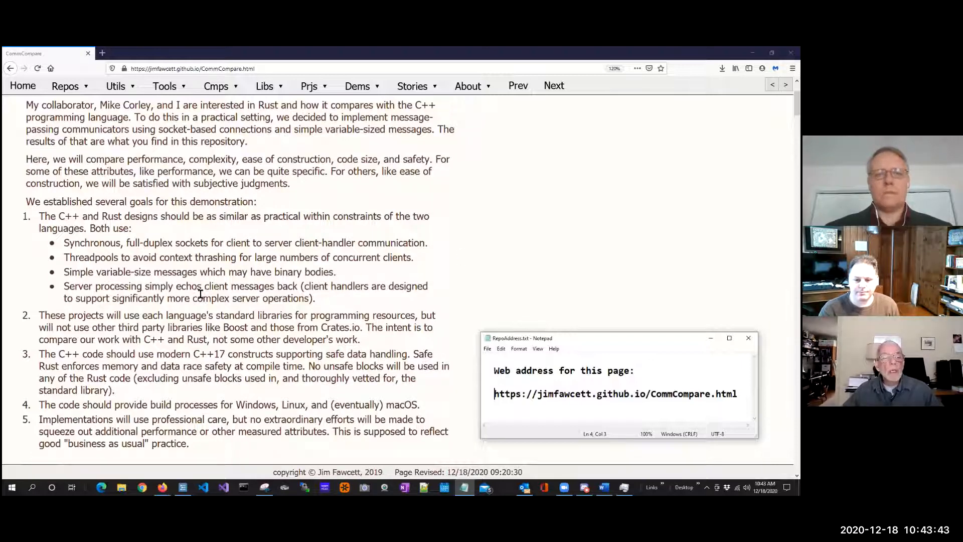
pyautogui.moveTo(374, 283)
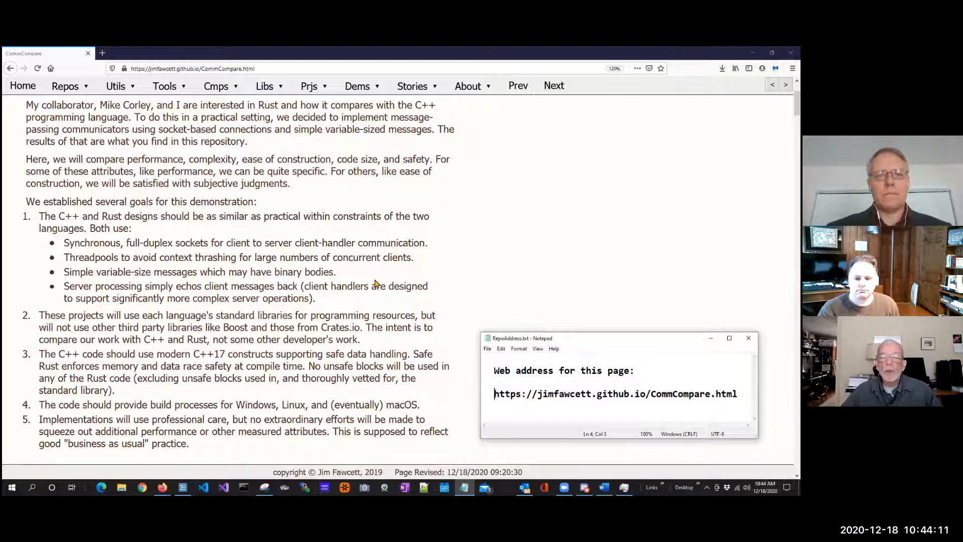
pyautogui.moveTo(444, 300)
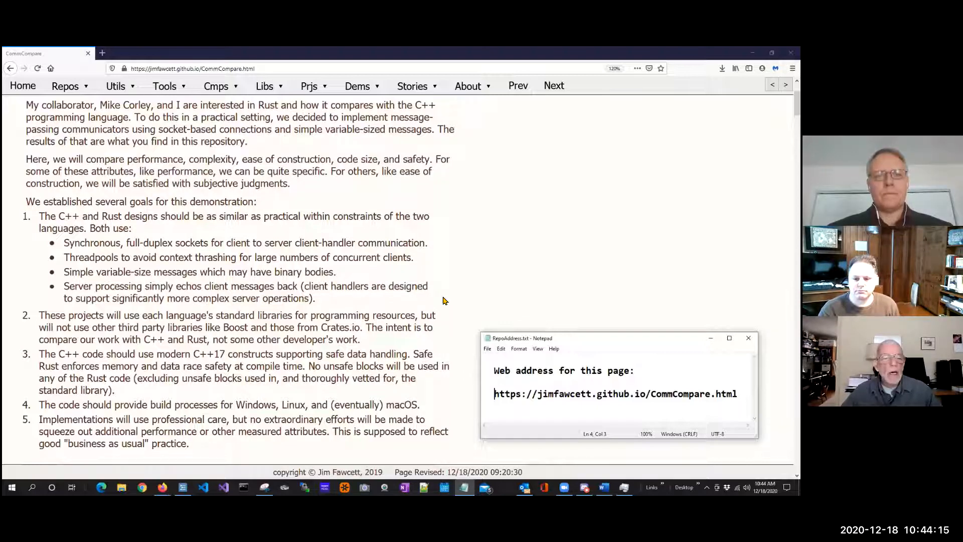
# Scroll slightly further so the Communicator Concepts heading appears below the last goal
pyautogui.scroll(-3)
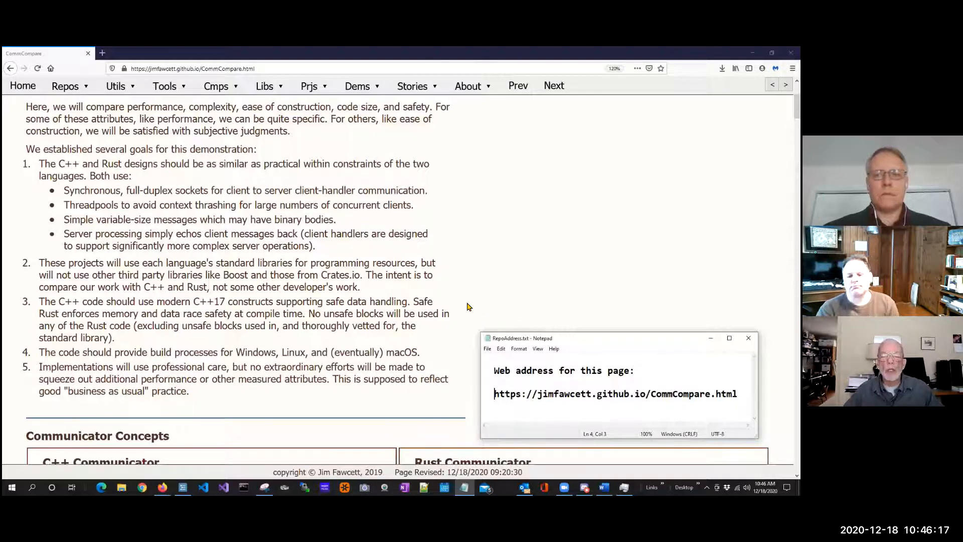
pyautogui.moveTo(456, 316)
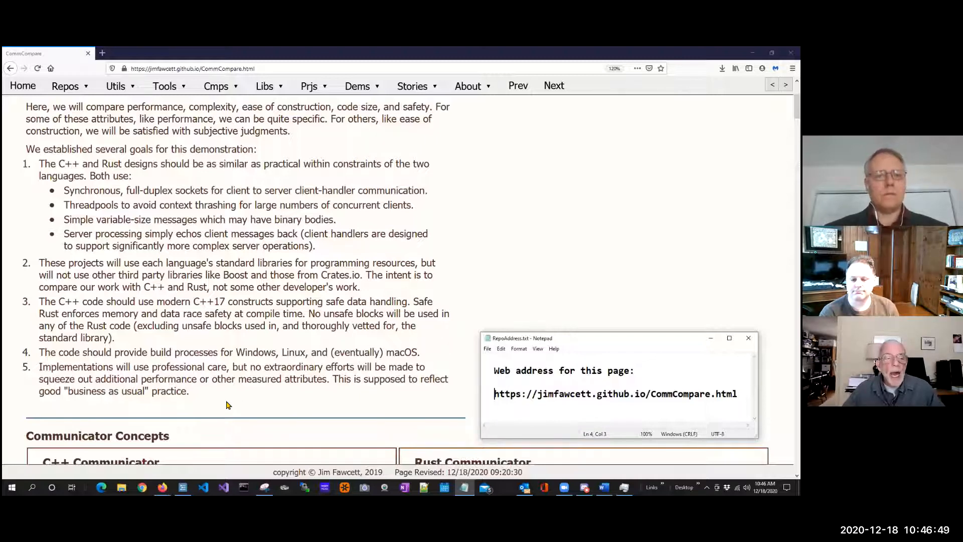
pyautogui.moveTo(232, 412)
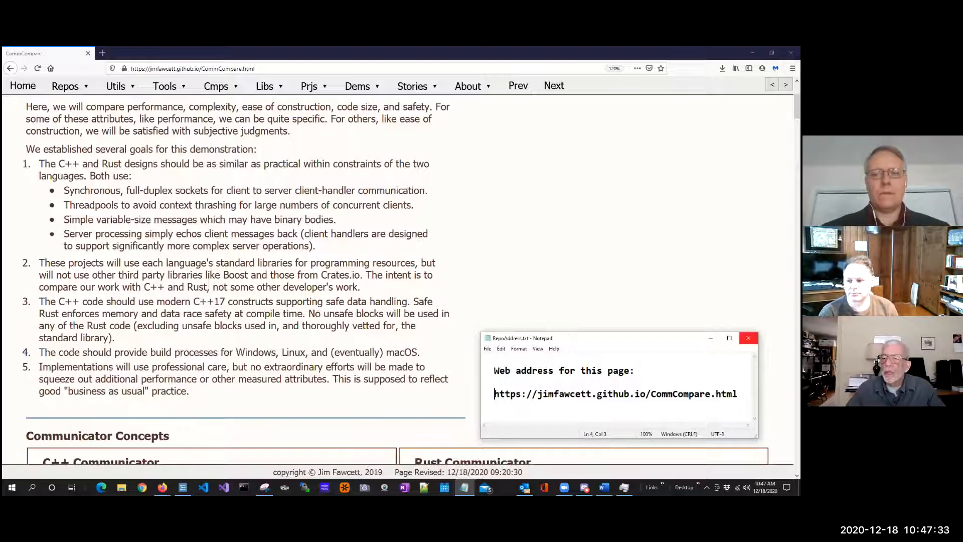
# Close the Notepad address note and scroll to the MPL and RustComm concept diagrams
pyautogui.click(748, 338)
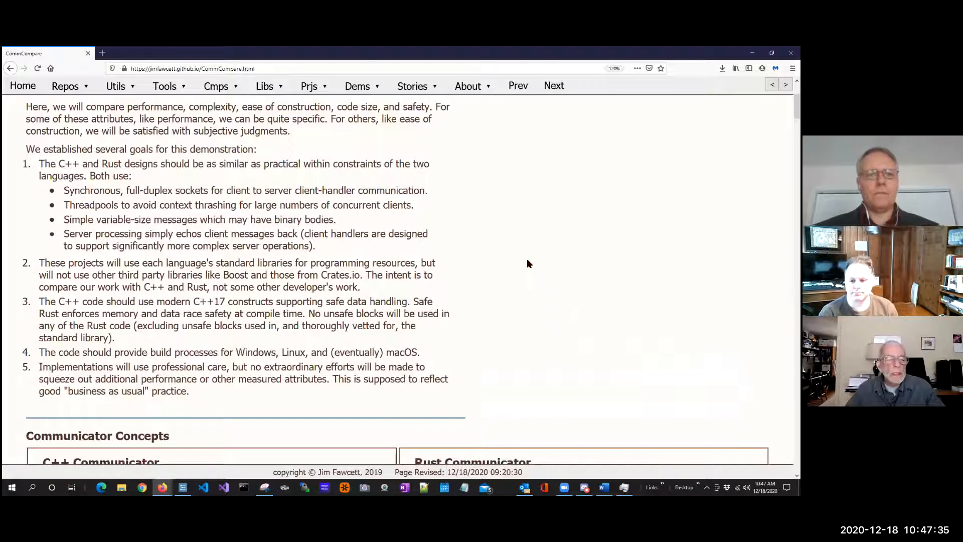
pyautogui.scroll(-3)
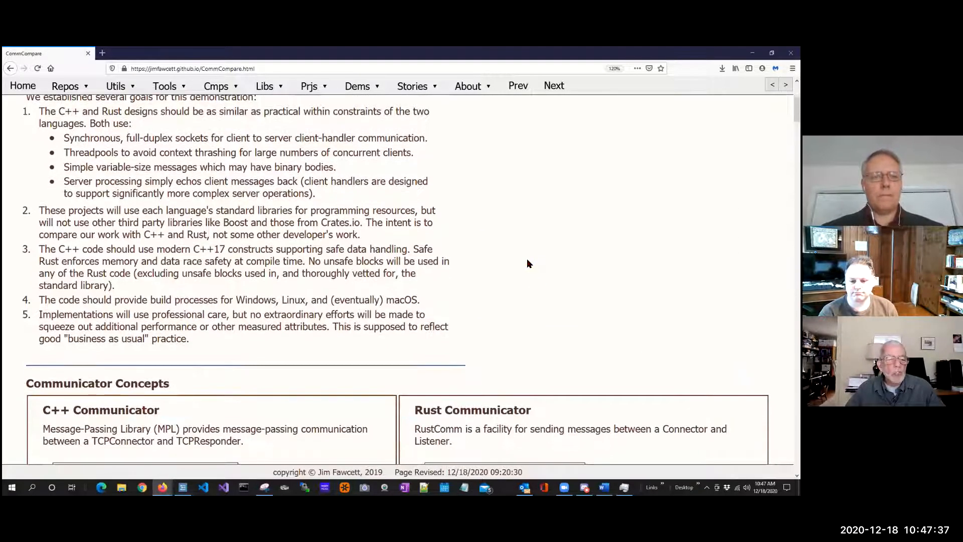
pyautogui.scroll(-3)
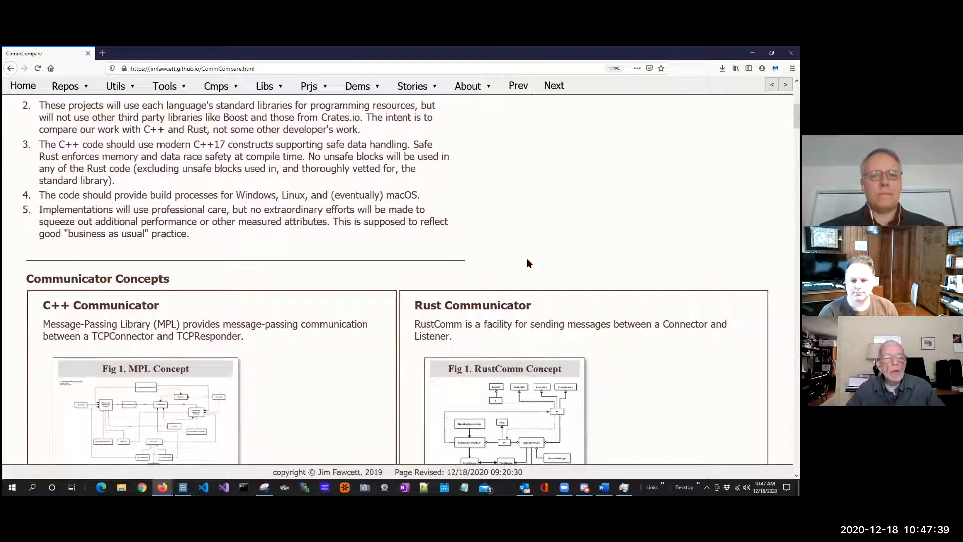
pyautogui.scroll(-3)
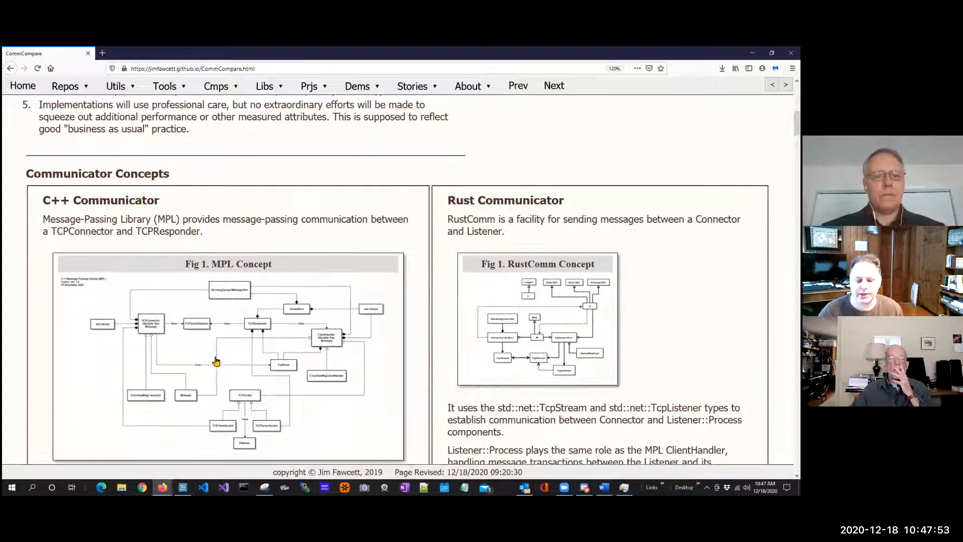
# Scroll down to the enlarged Fig. 1 MPL Concept diagram and the TCP socket text below it
pyautogui.scroll(-3)
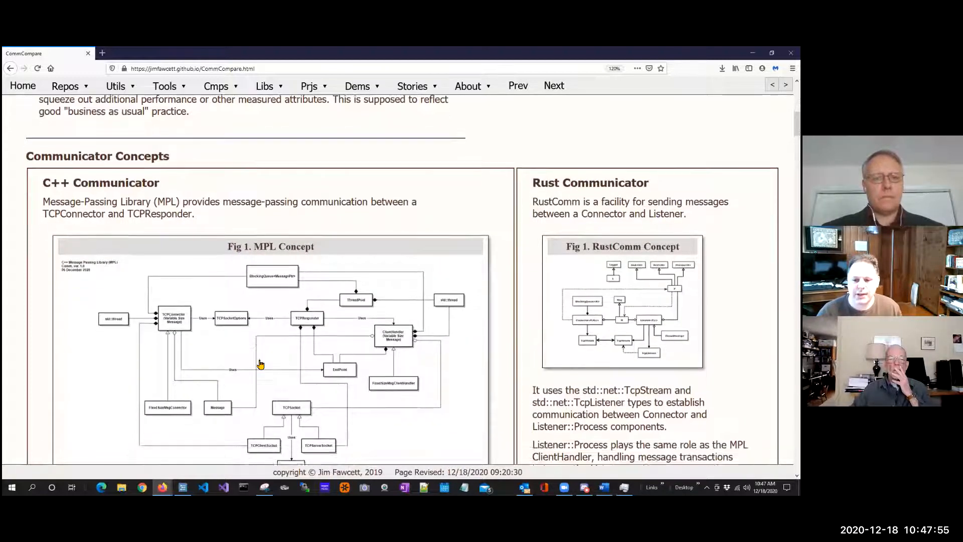
pyautogui.scroll(-3)
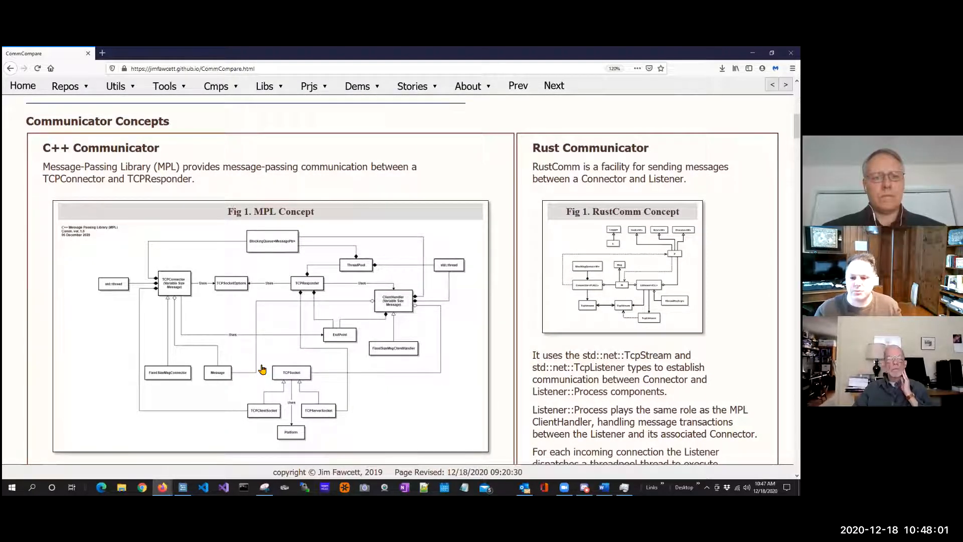
pyautogui.moveTo(85, 362)
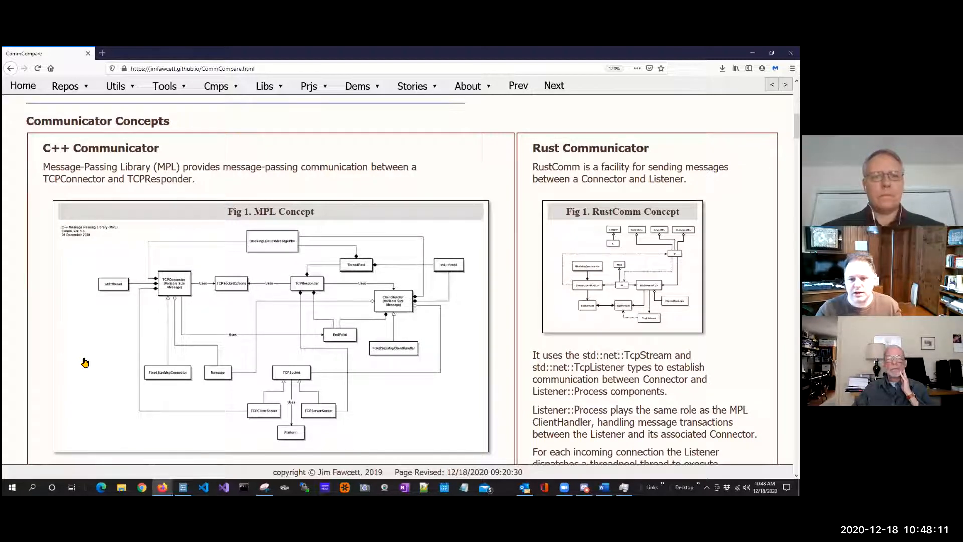
pyautogui.moveTo(98, 362)
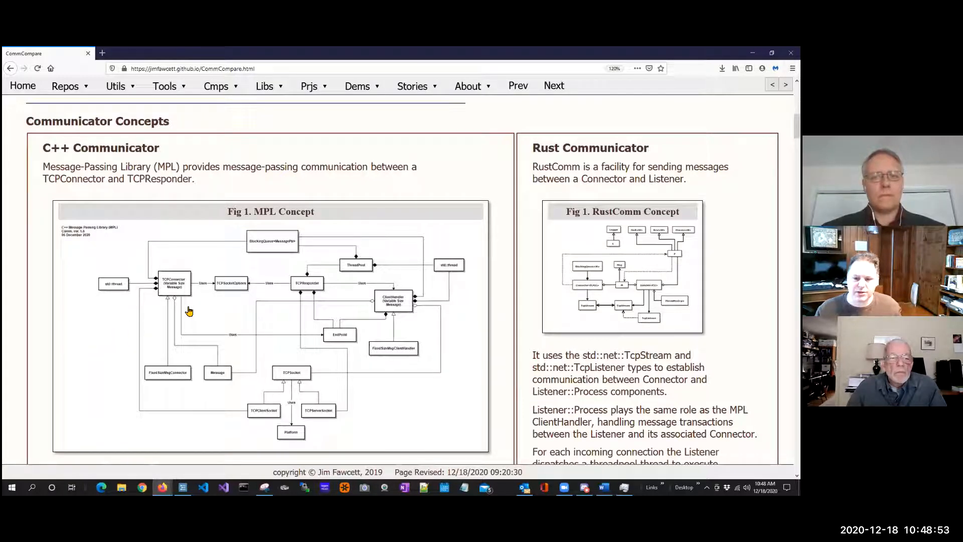
pyautogui.moveTo(191, 289)
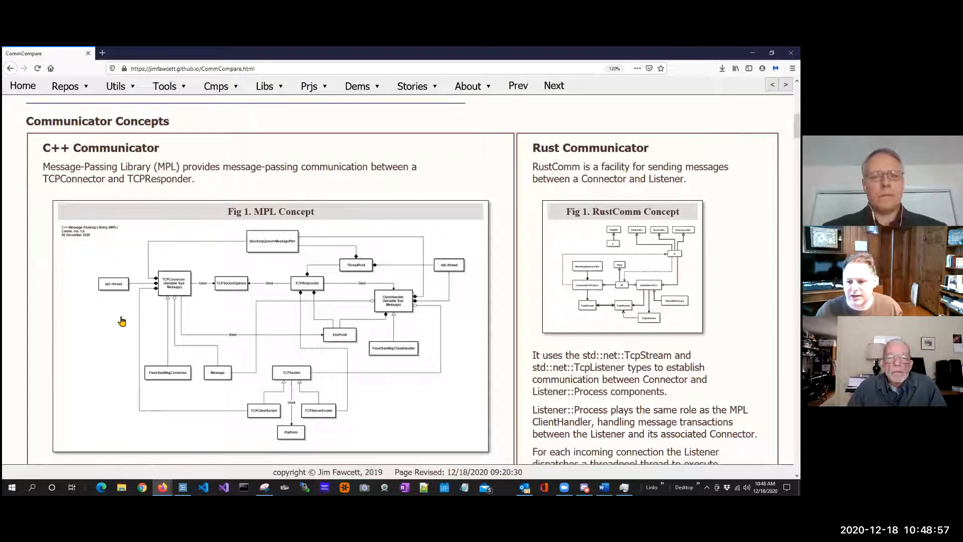
pyautogui.moveTo(453, 325)
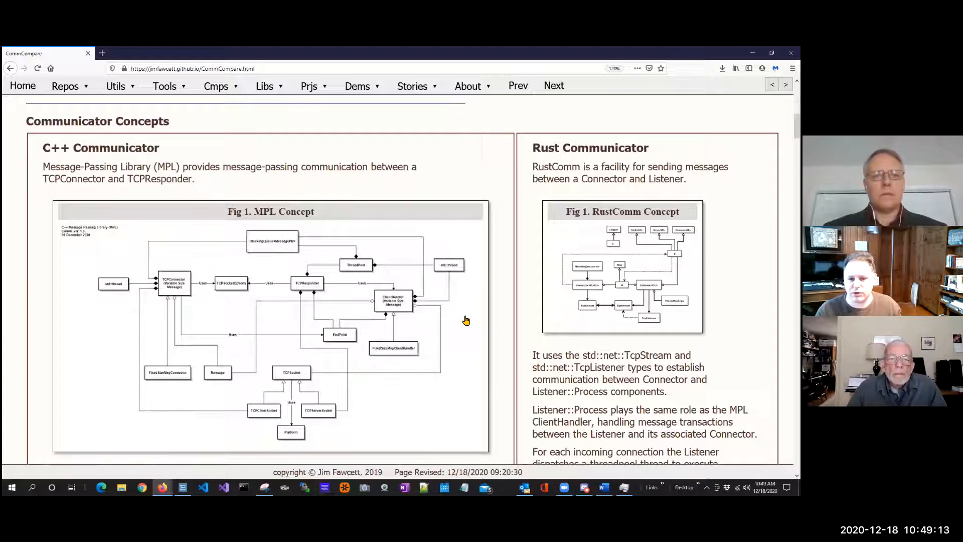
pyautogui.moveTo(343, 270)
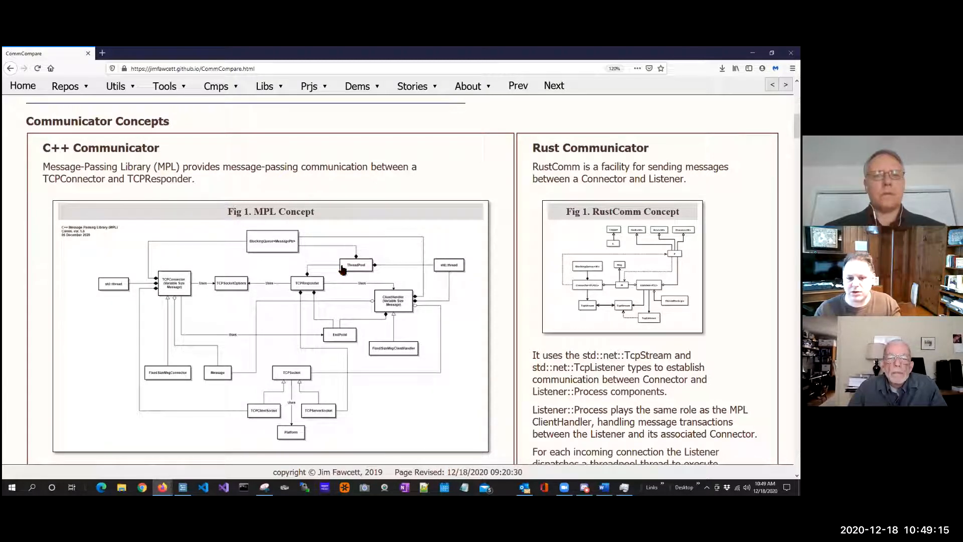
pyautogui.moveTo(444, 319)
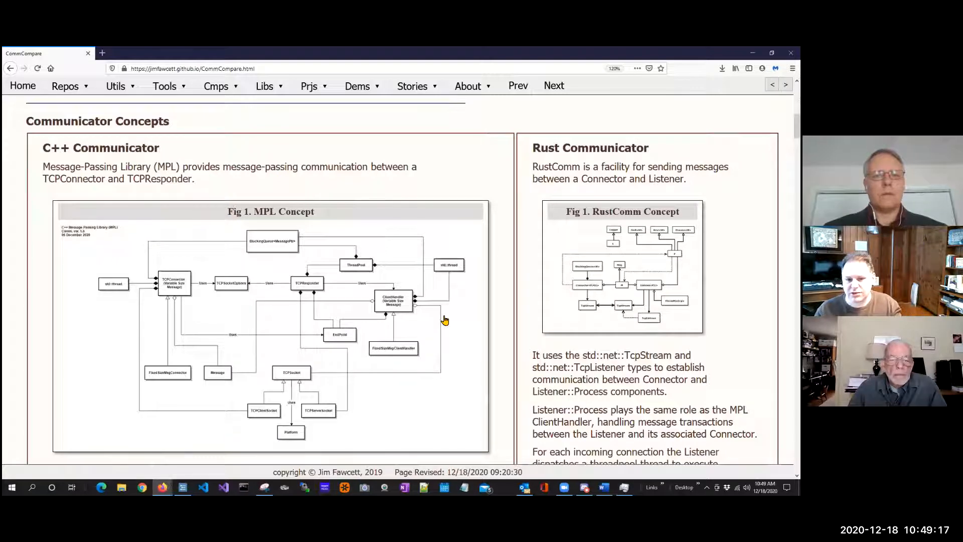
pyautogui.scroll(-3)
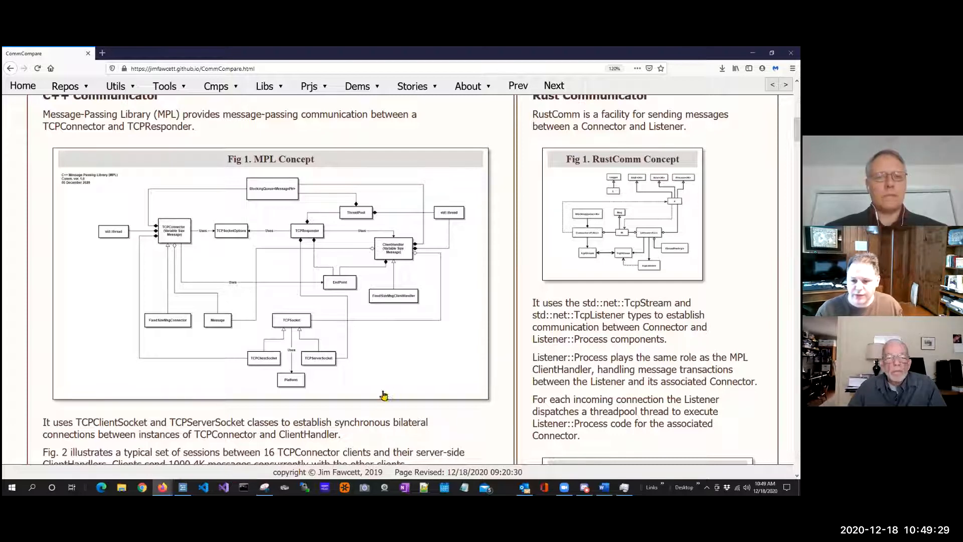
pyautogui.moveTo(392, 372)
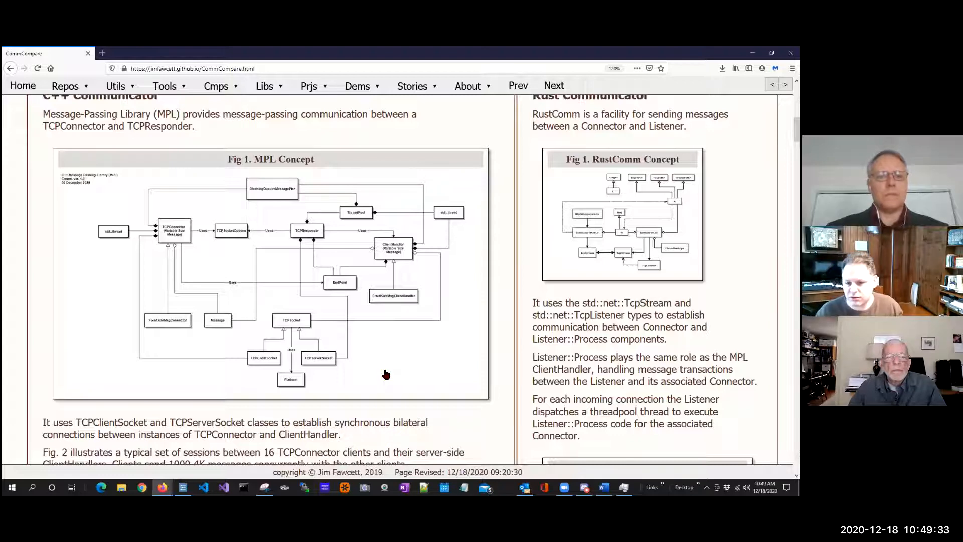
pyautogui.moveTo(376, 363)
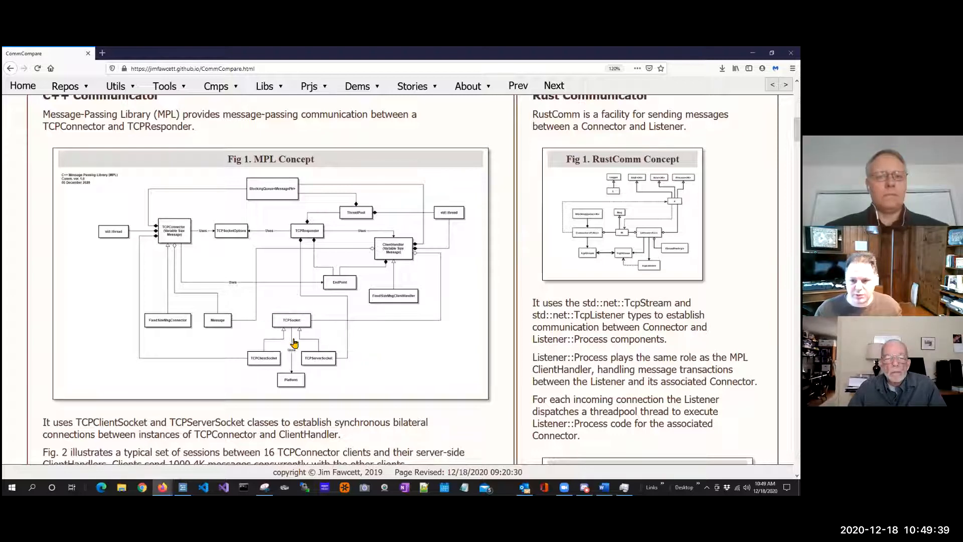
pyautogui.moveTo(341, 337)
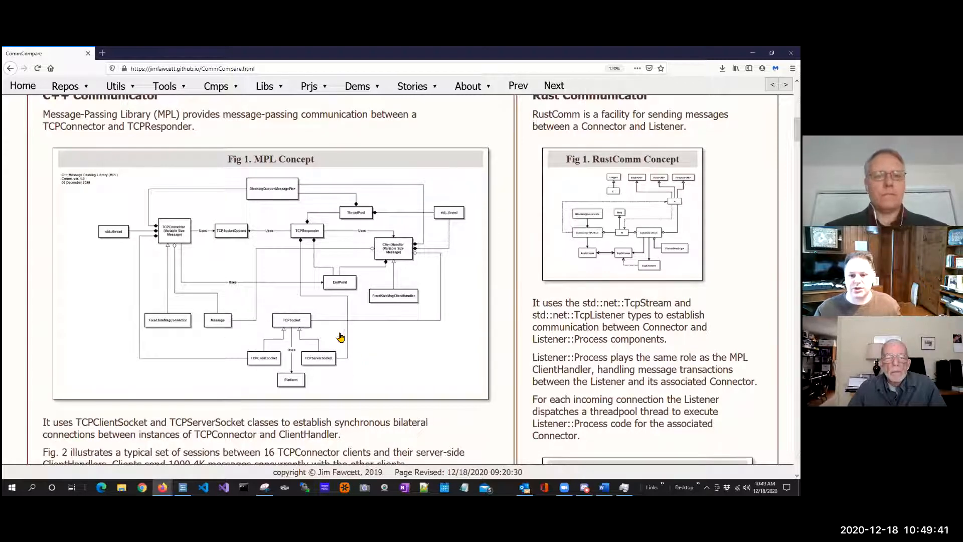
pyautogui.moveTo(358, 365)
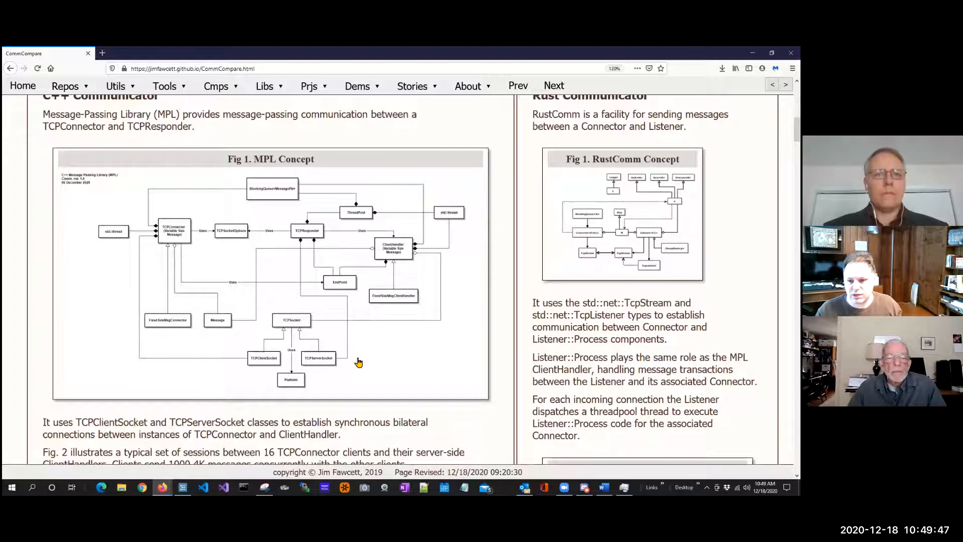
pyautogui.moveTo(230, 471)
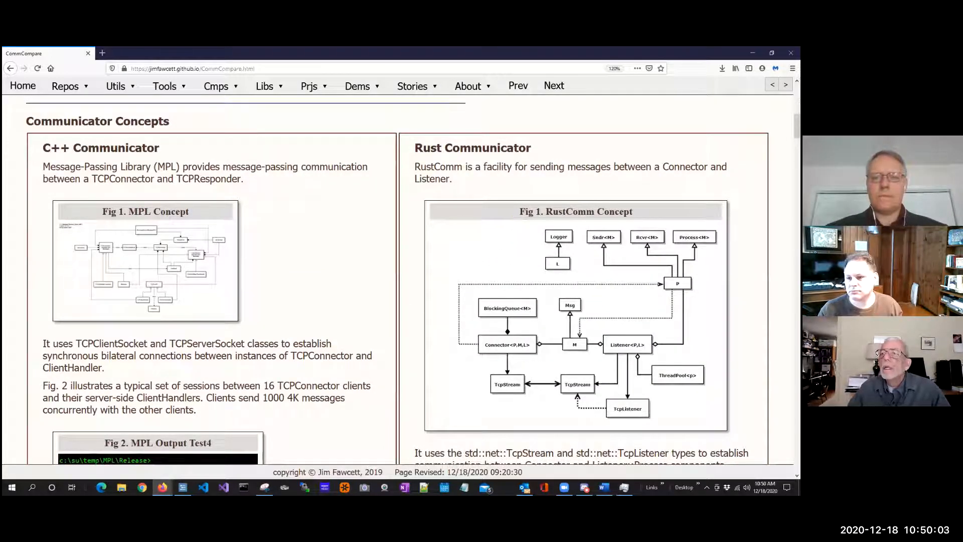
pyautogui.moveTo(503, 110)
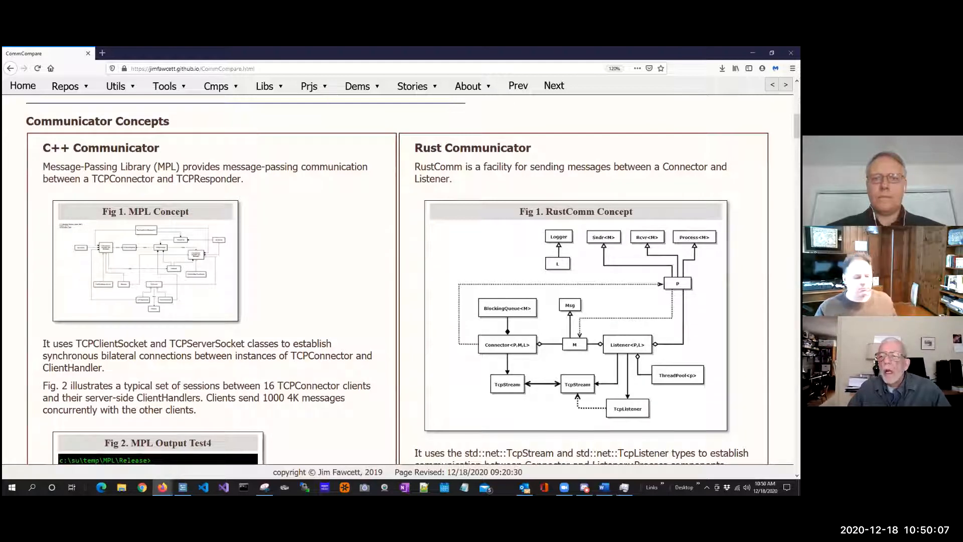
pyautogui.moveTo(512, 338)
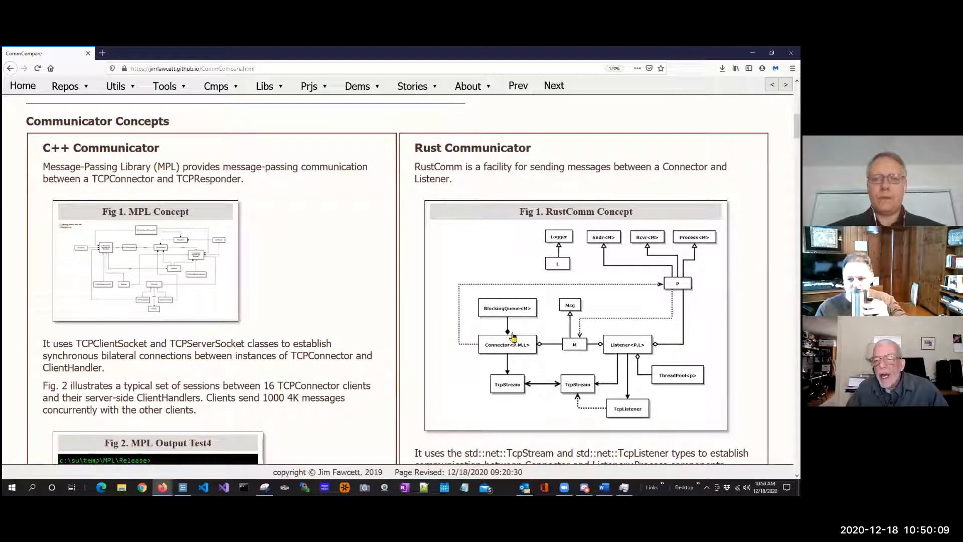
pyautogui.moveTo(541, 355)
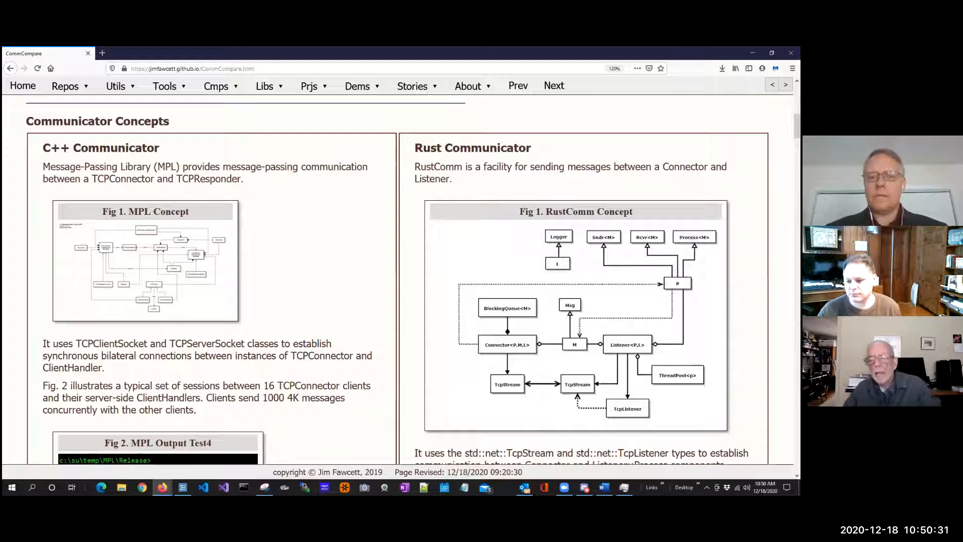
pyautogui.moveTo(594, 427)
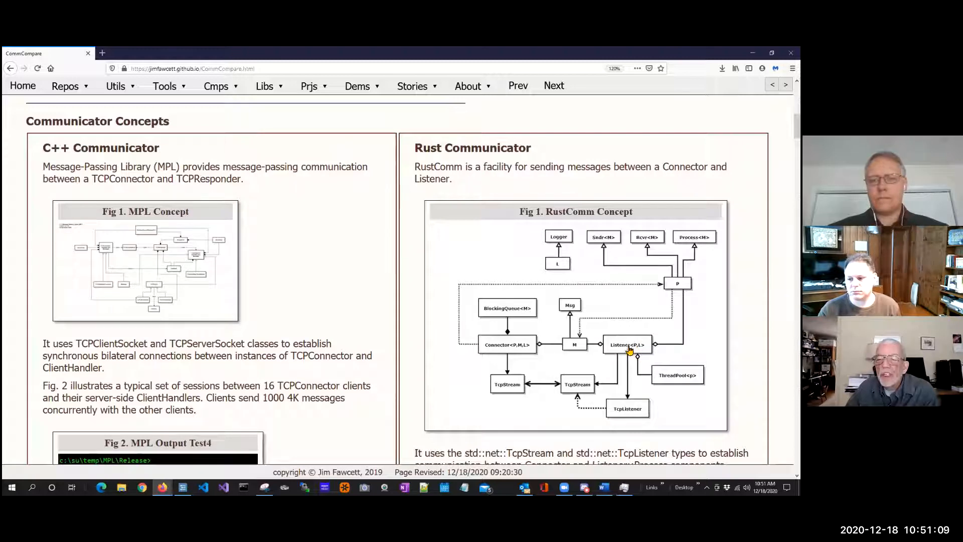
pyautogui.moveTo(571, 344)
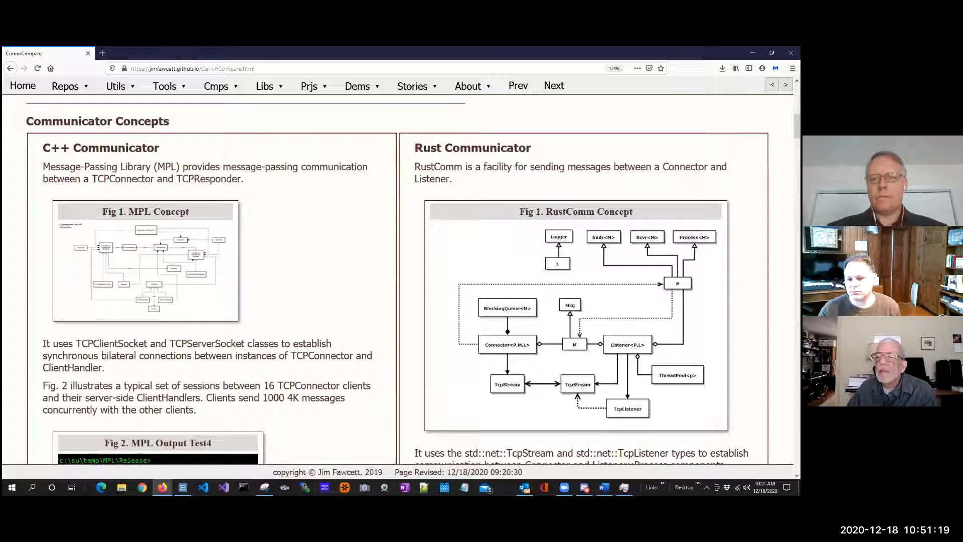
pyautogui.moveTo(593, 251)
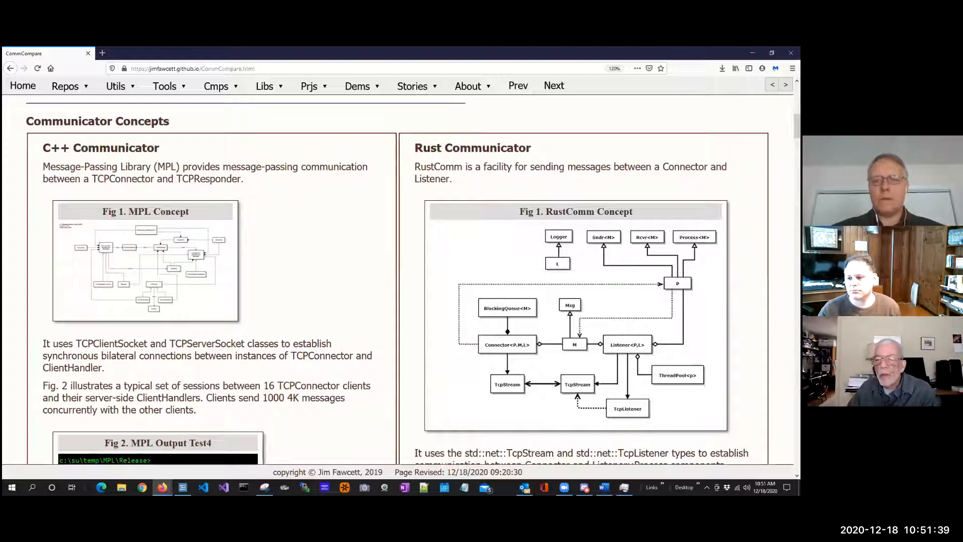
pyautogui.moveTo(624, 294)
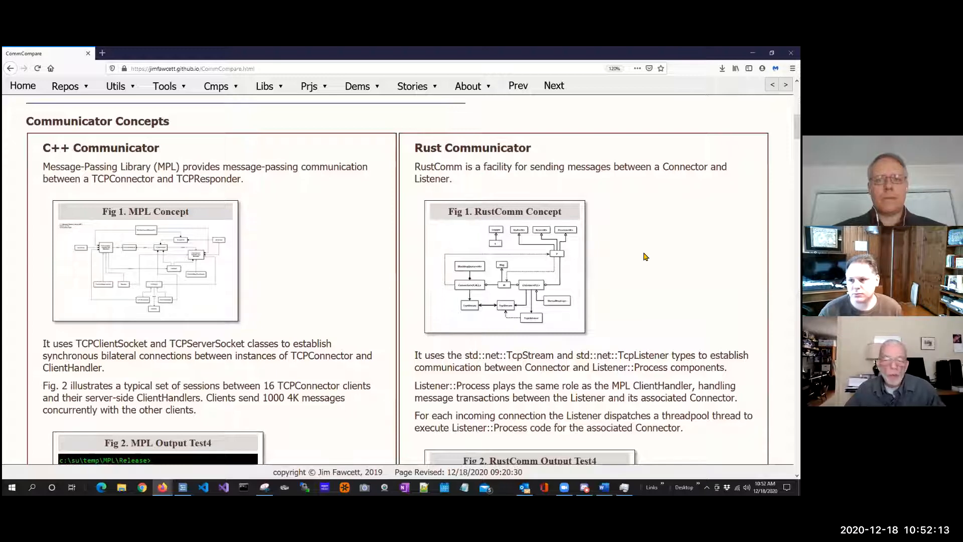
# Scroll down to the MPL and RustComm Fig. 2 Output Test4 console listings
pyautogui.scroll(-3)
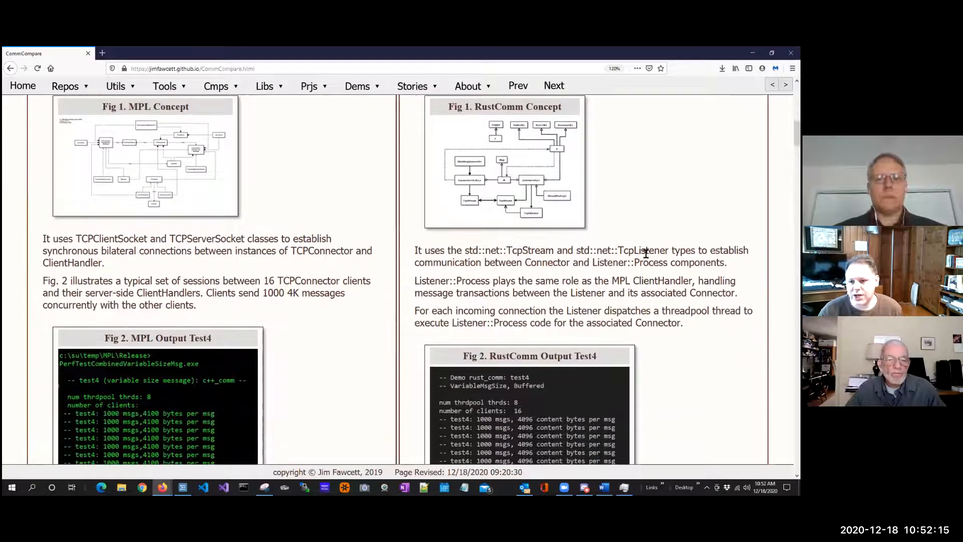
pyautogui.moveTo(372, 160)
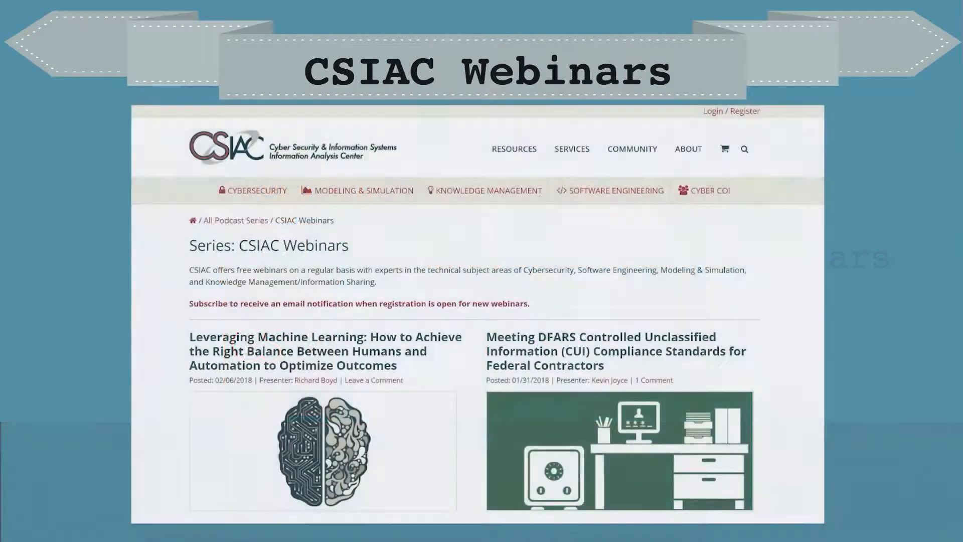
# Scroll the CSIAC Webinars page down to the Blockchain and SD-WAN webinar listings
pyautogui.scroll(-3)
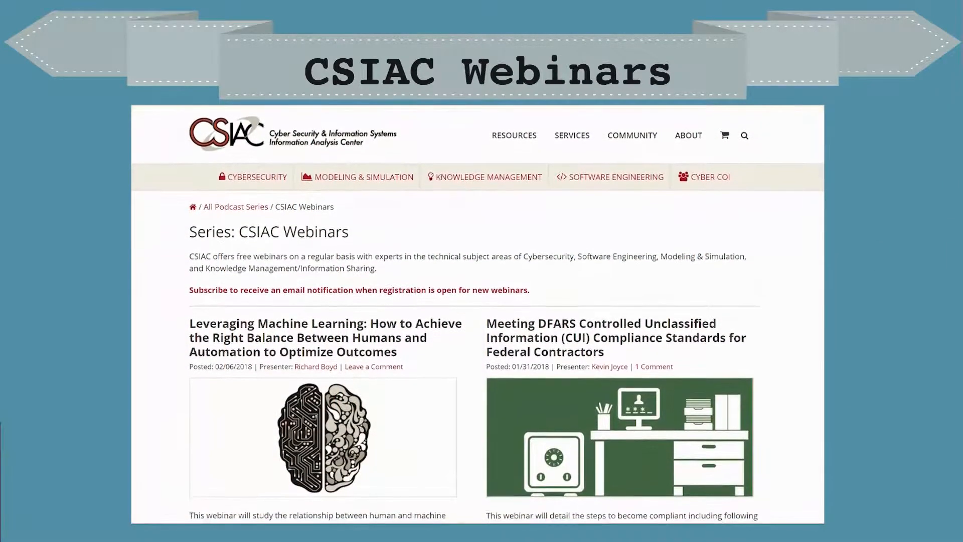
pyautogui.scroll(-3)
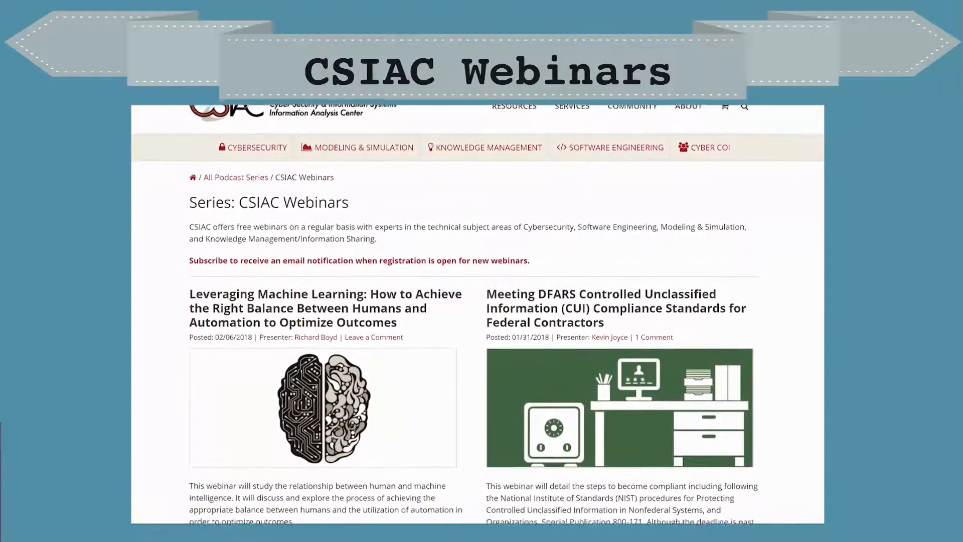
pyautogui.scroll(-3)
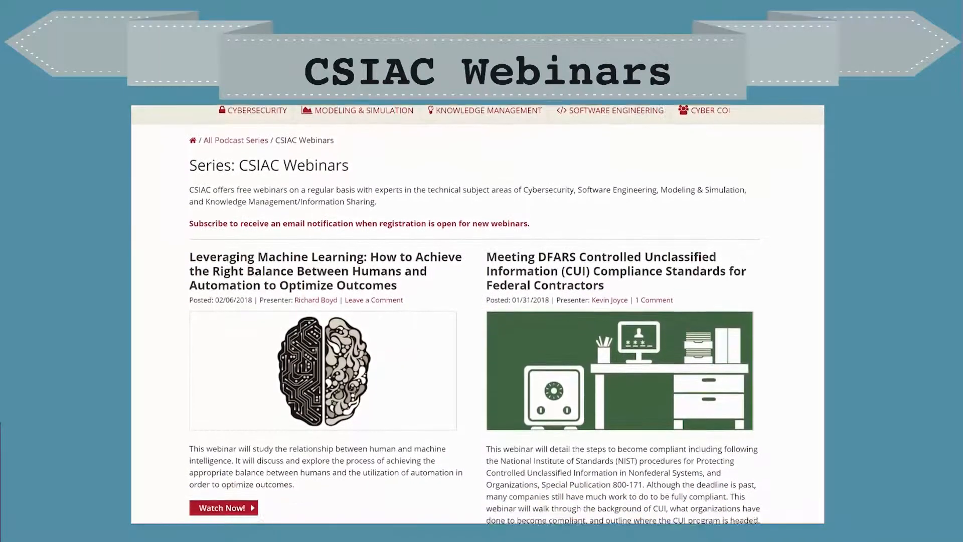
pyautogui.scroll(-3)
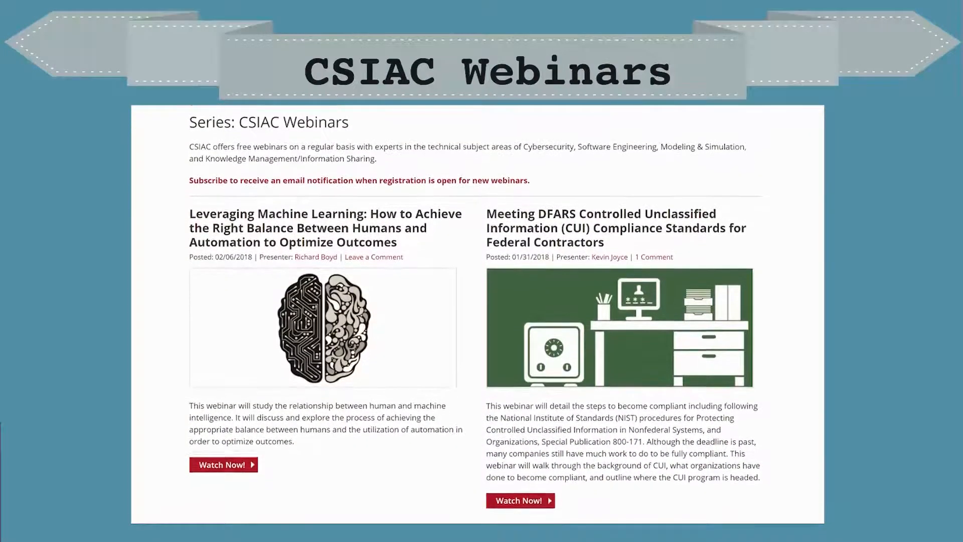
pyautogui.scroll(-3)
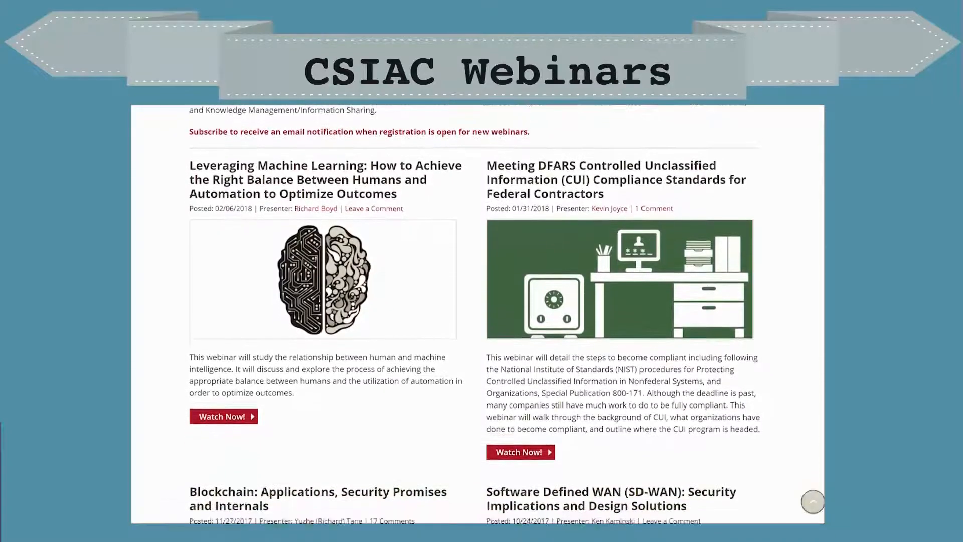